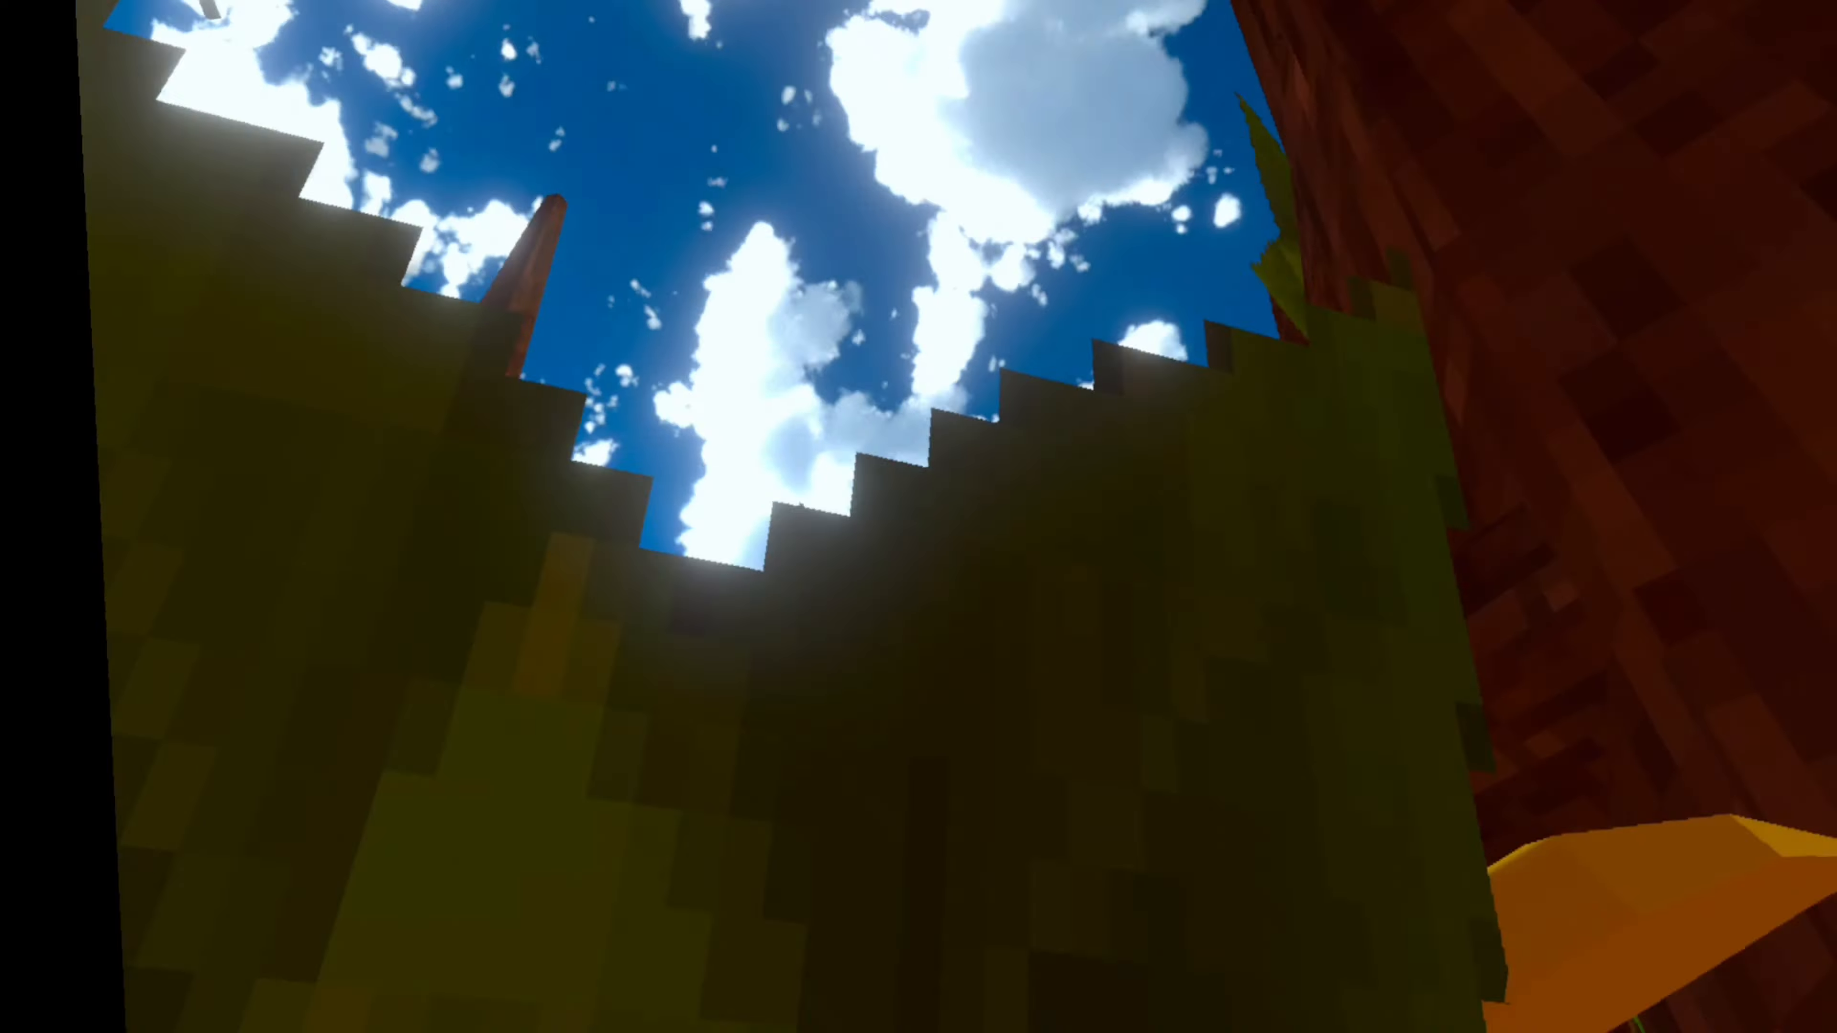
mouse_move(919, 516)
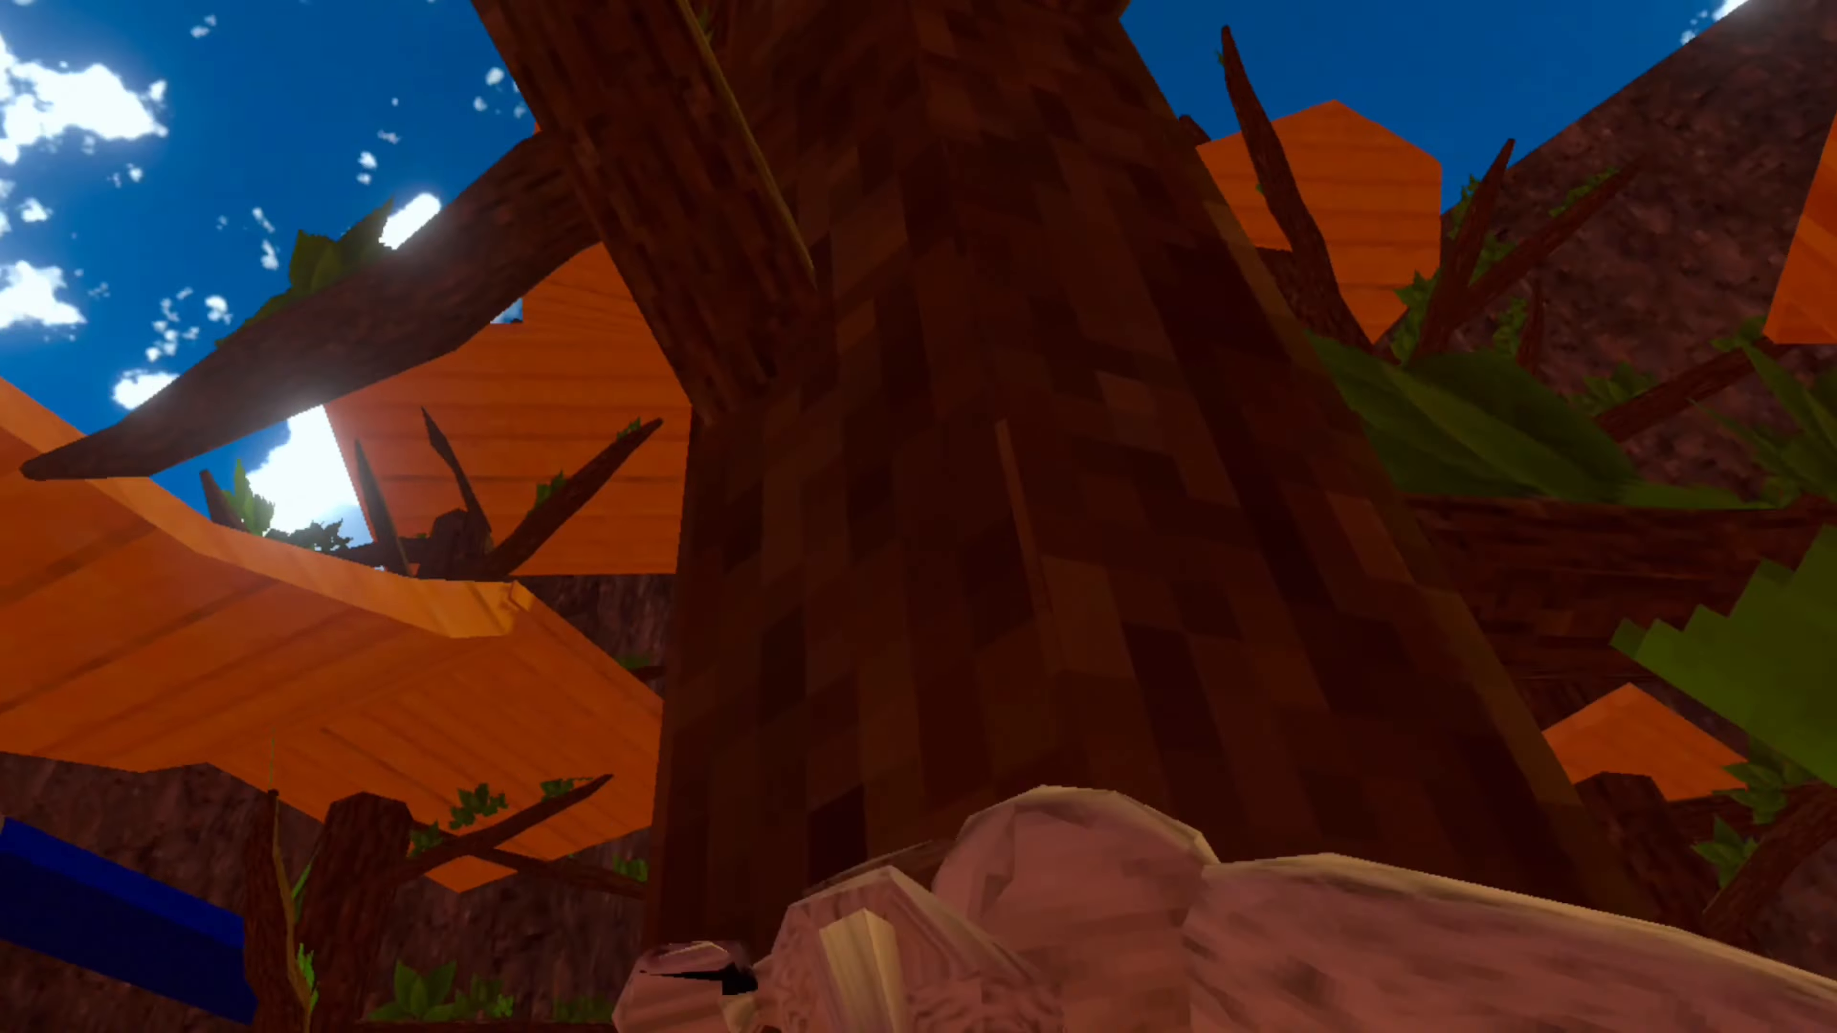